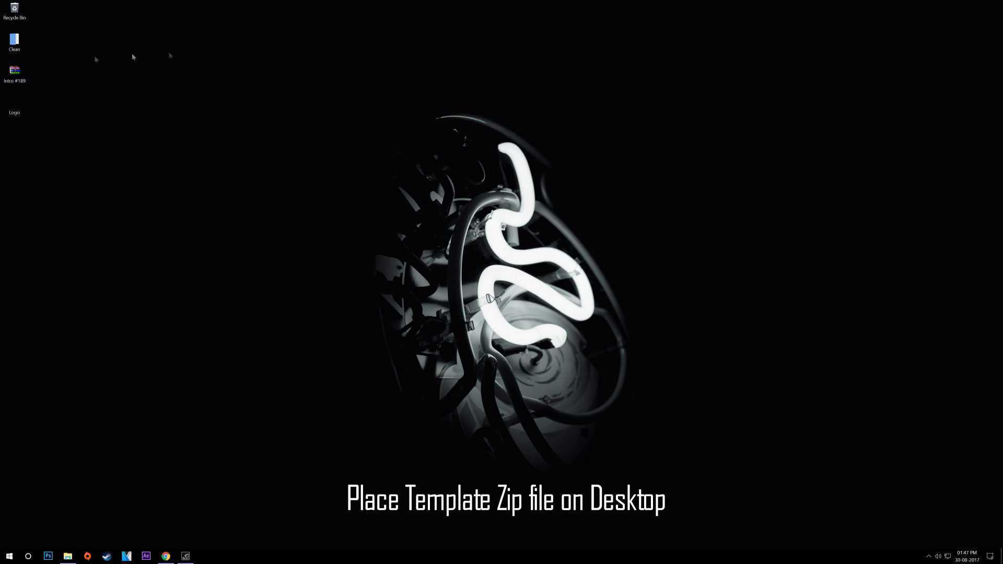
# Step: Move the template zip to the desktop and extract it there, producing the Intro #189 folder
pyautogui.moveTo(13, 70); pyautogui.dragTo(194, 92)
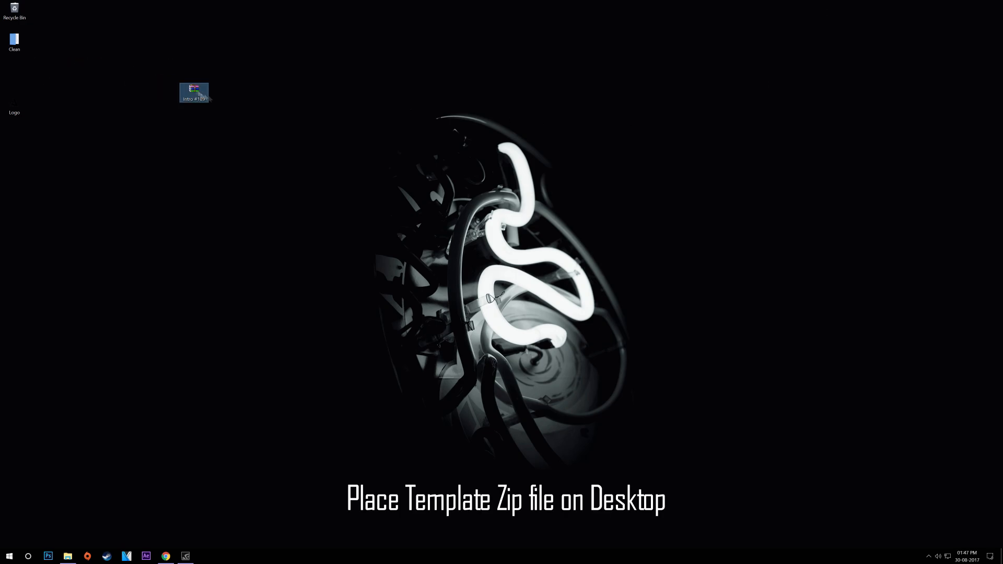
pyautogui.rightClick(193, 92)
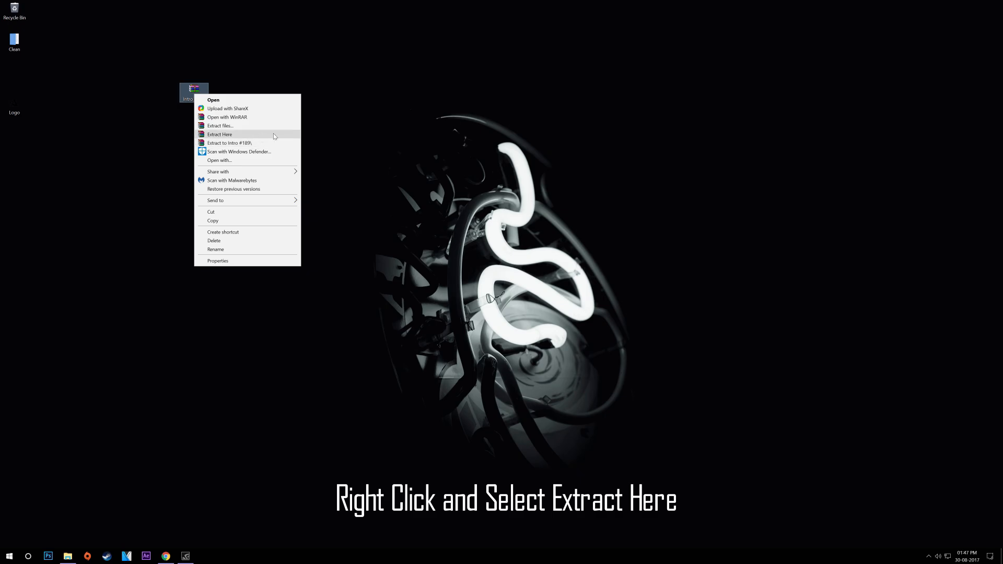
pyautogui.click(219, 134)
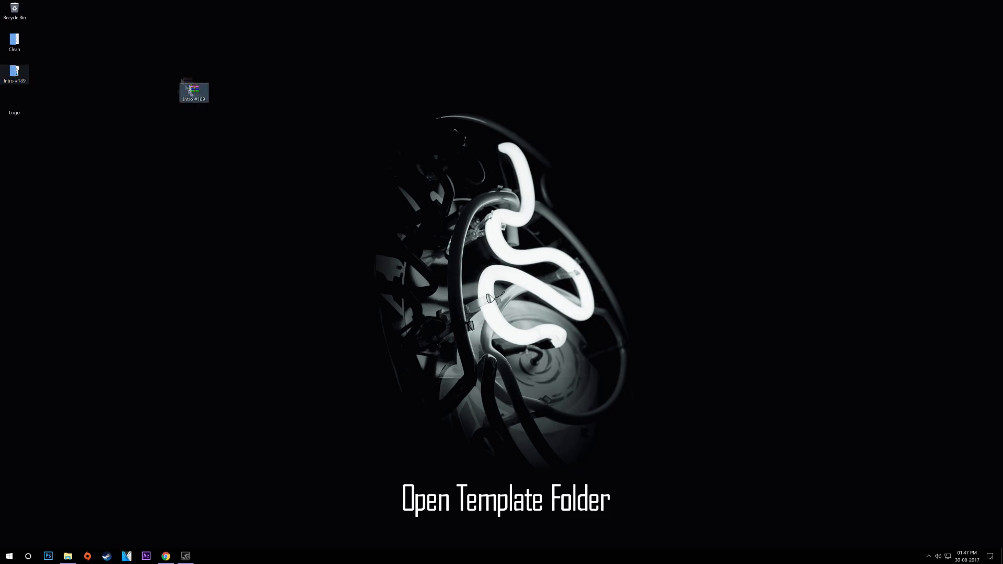
# Step: Enter the Intro #189 folder and launch the Downey.veg project in VEGAS Pro
pyautogui.doubleClick(14, 71)
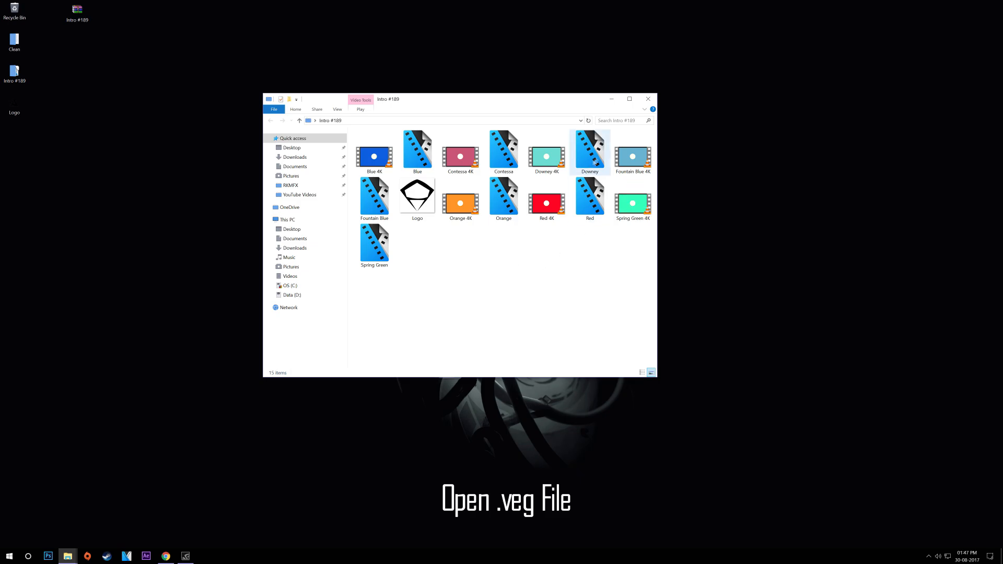
pyautogui.click(589, 156)
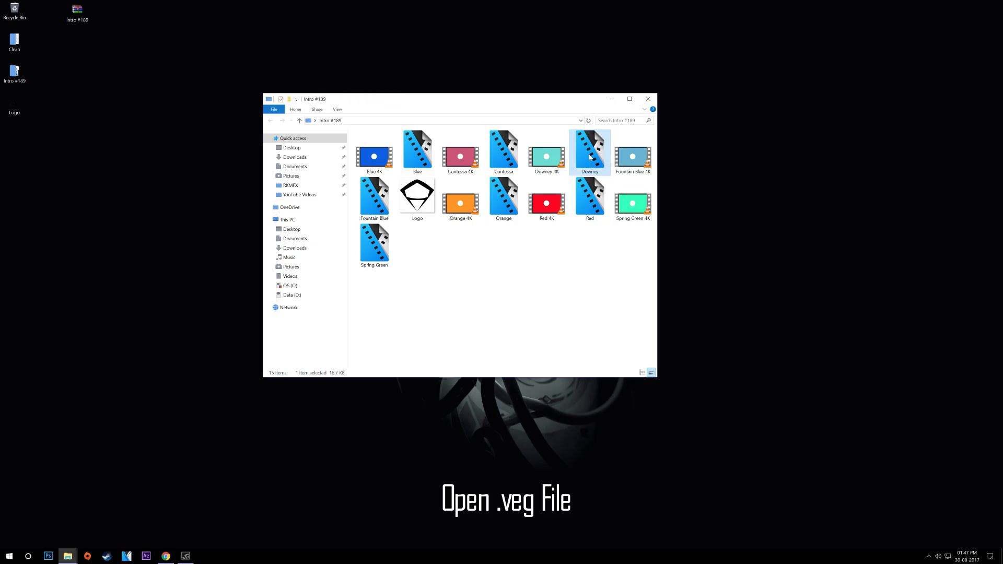
pyautogui.doubleClick(589, 152)
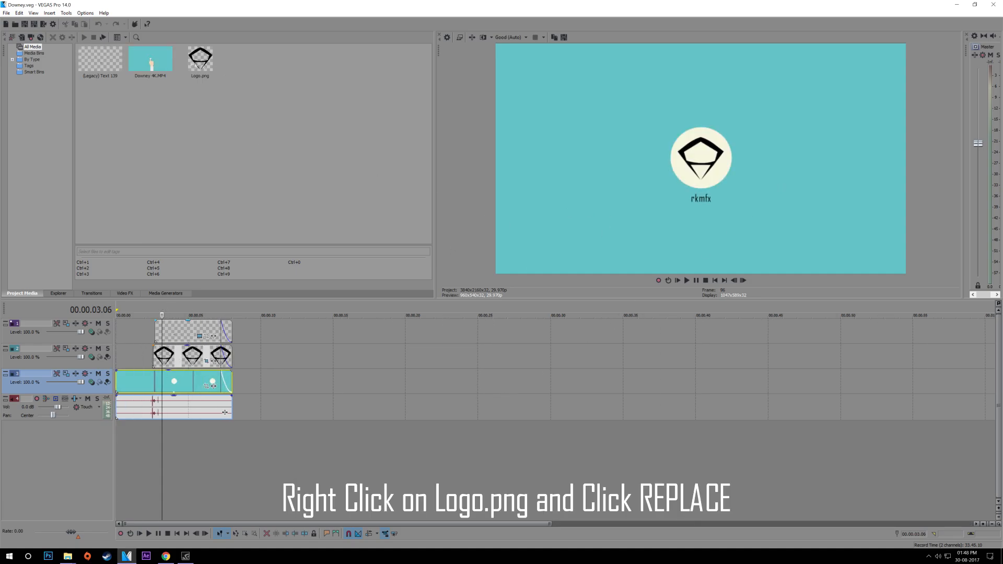
# Step: Replace the Logo.png project media with the custom triangle Logo image from the desktop
pyautogui.rightClick(201, 58)
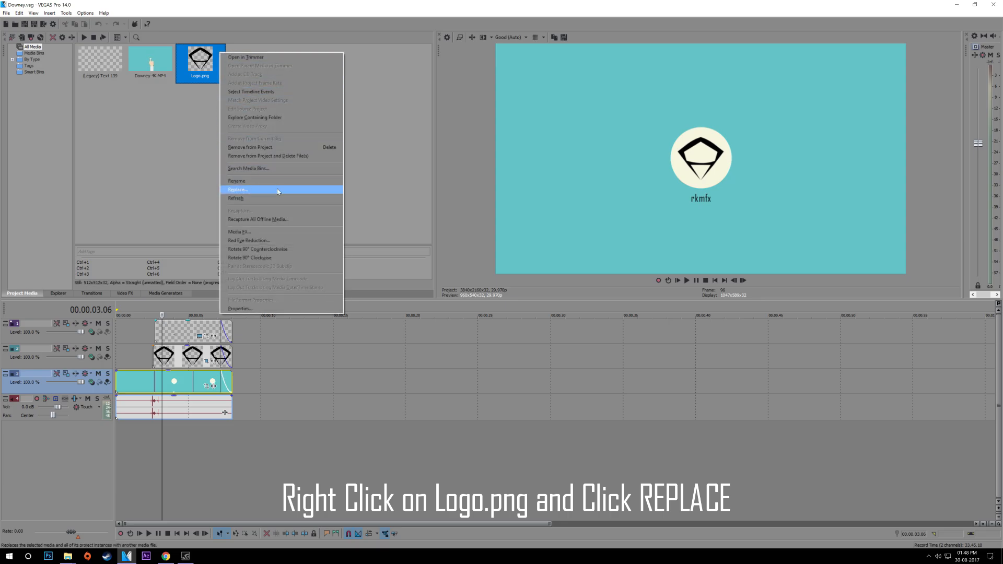
pyautogui.click(237, 189)
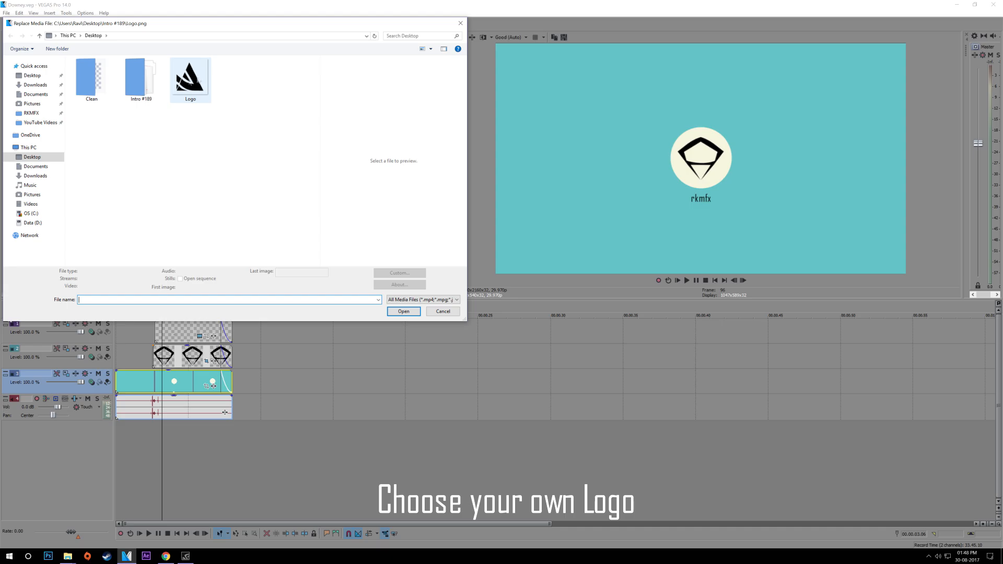
pyautogui.click(190, 76)
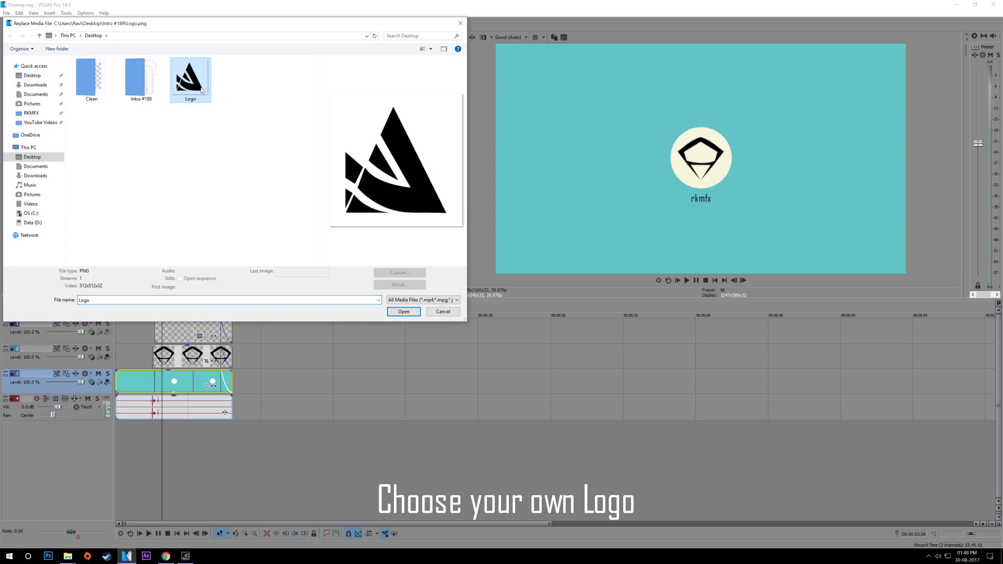
pyautogui.click(403, 311)
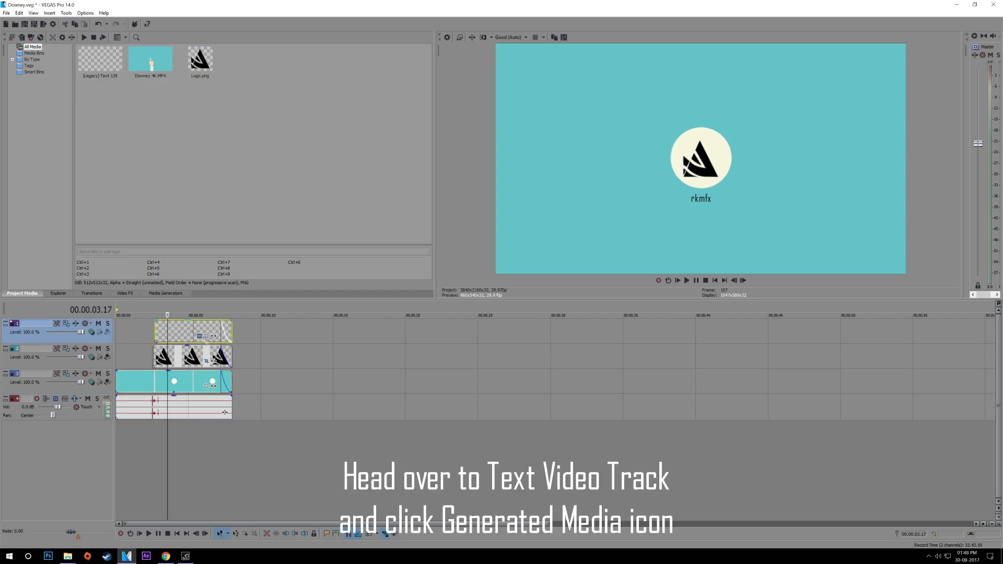
pyautogui.moveTo(198, 336)
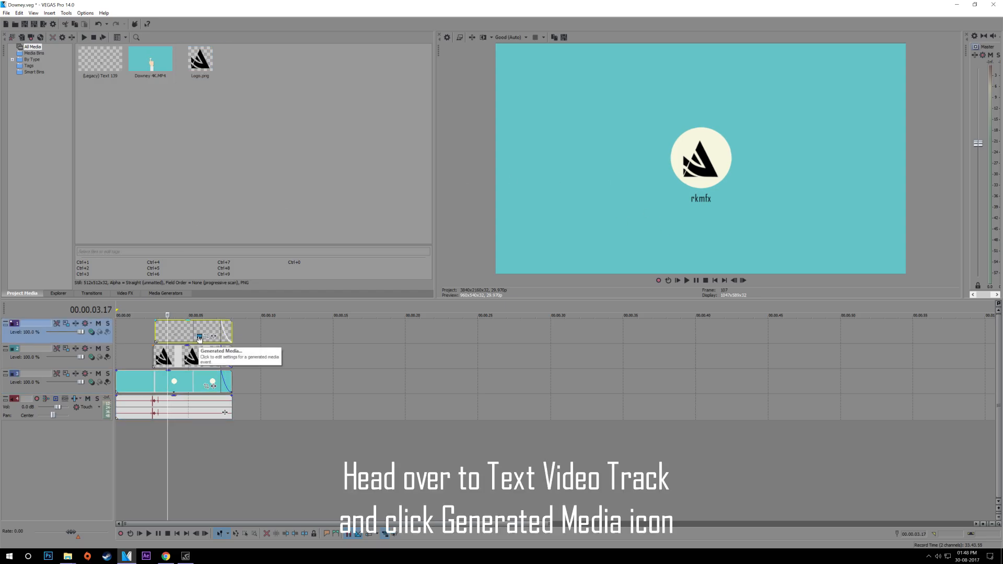
# Step: Edit the title text event so the caption reads 'your name' instead of 'rkmfx'
pyautogui.click(199, 336)
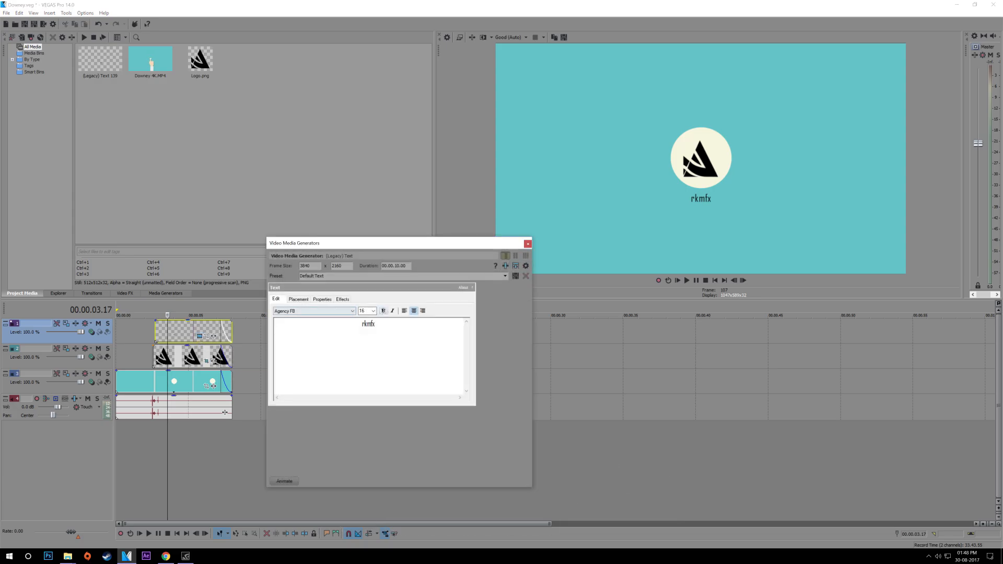
pyautogui.doubleClick(367, 324)
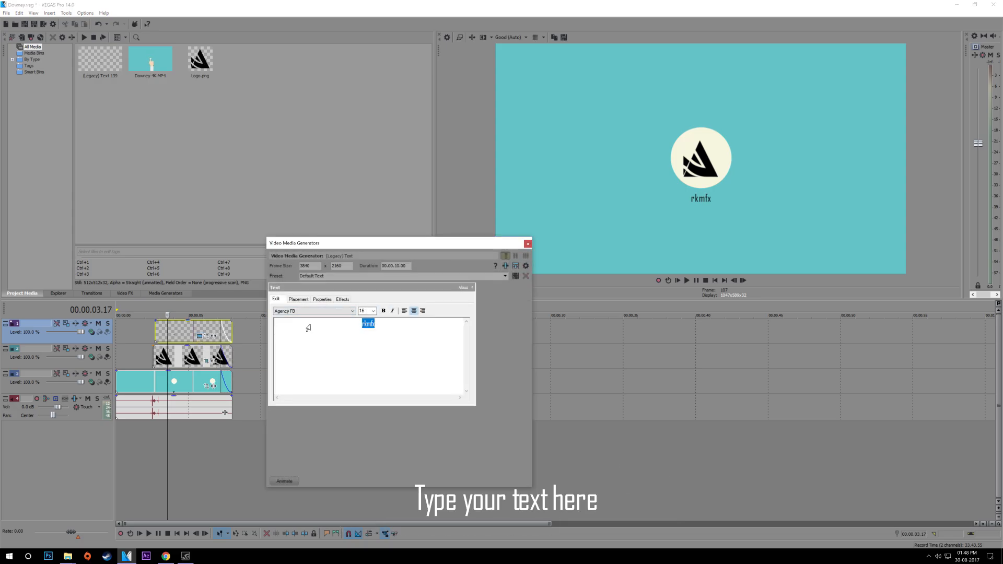
pyautogui.write('your name')
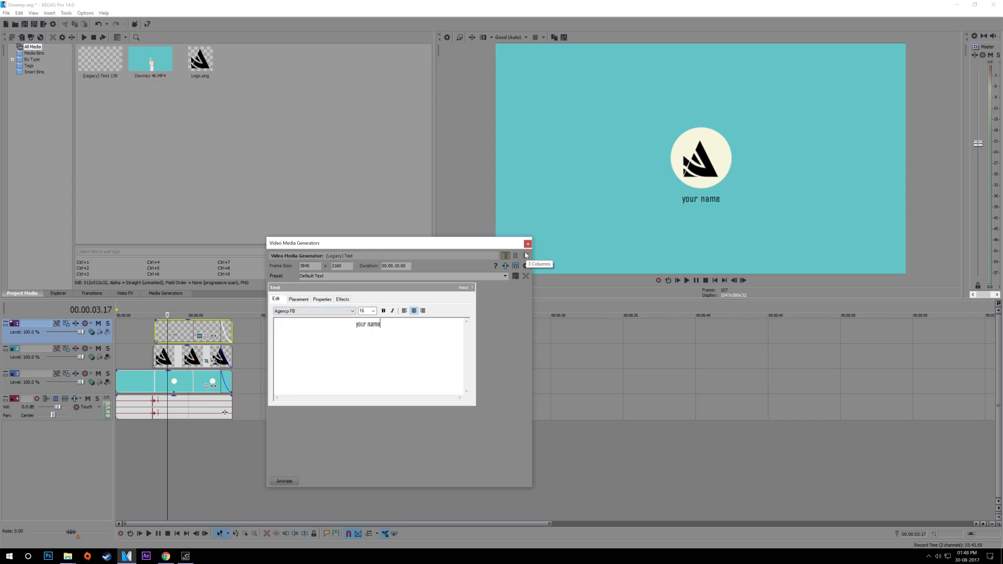
pyautogui.click(527, 244)
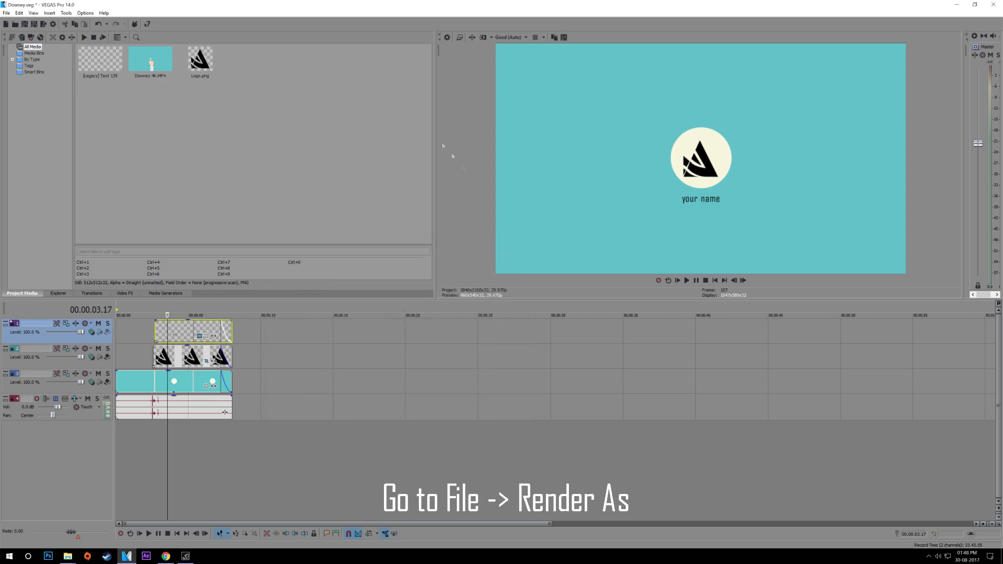
# Step: Start Render As with the XAVC S Long 3840x2160-29.97p template, reviewing its custom settings
pyautogui.click(6, 12)
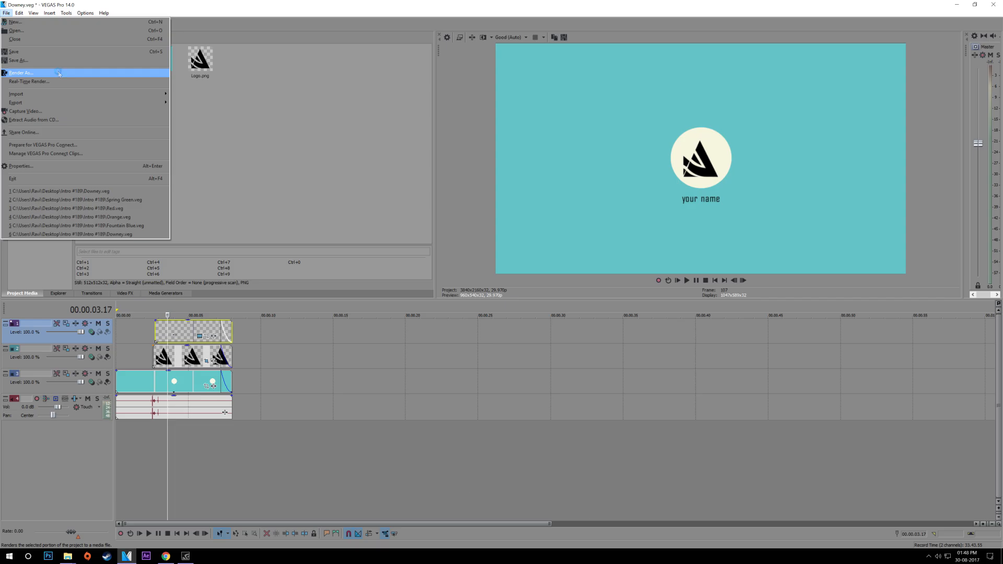
pyautogui.click(19, 72)
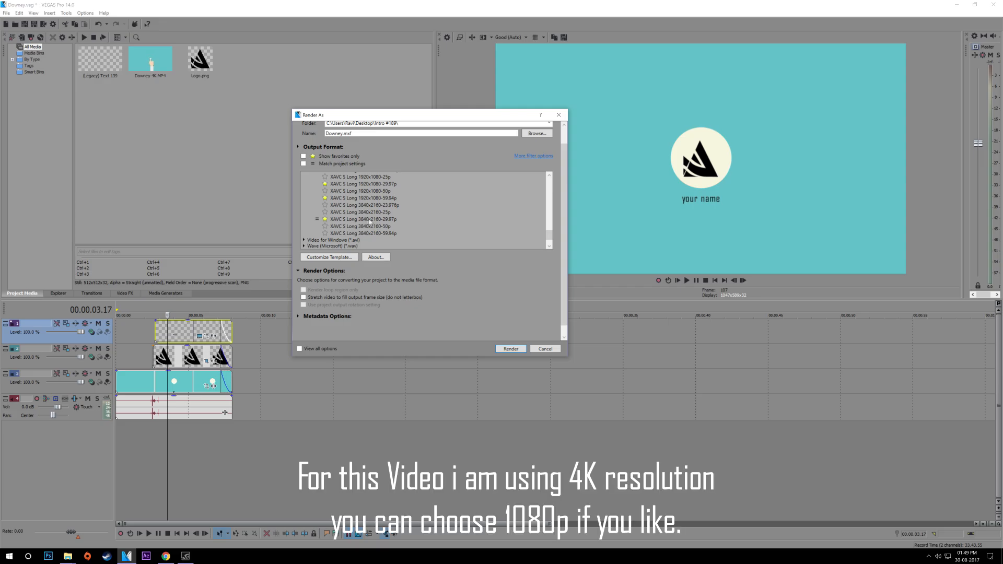
pyautogui.click(328, 257)
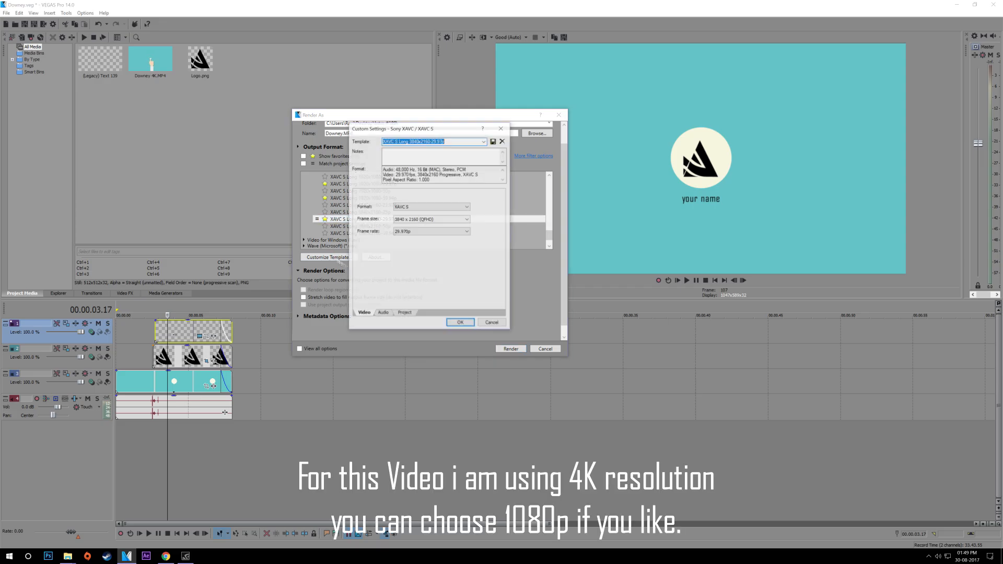
pyautogui.click(382, 312)
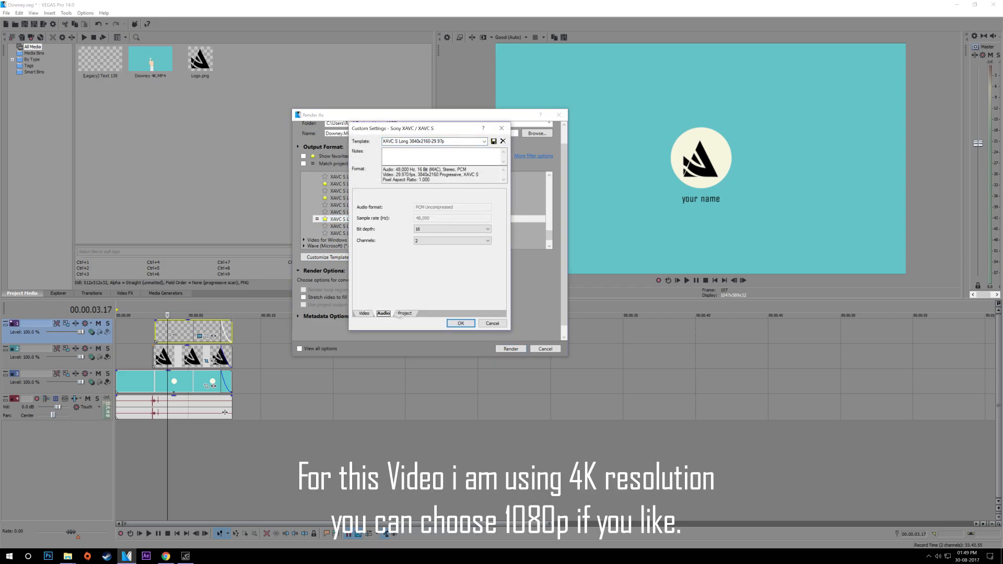
pyautogui.click(461, 323)
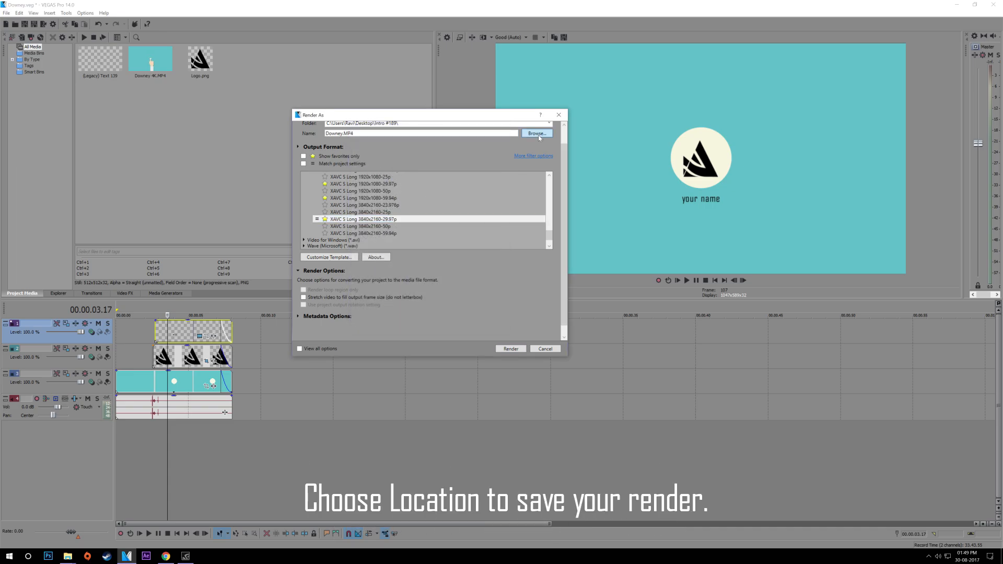
# Step: Render the intro to Downey.MP4 on the desktop and play the finished video in VLC
pyautogui.click(537, 133)
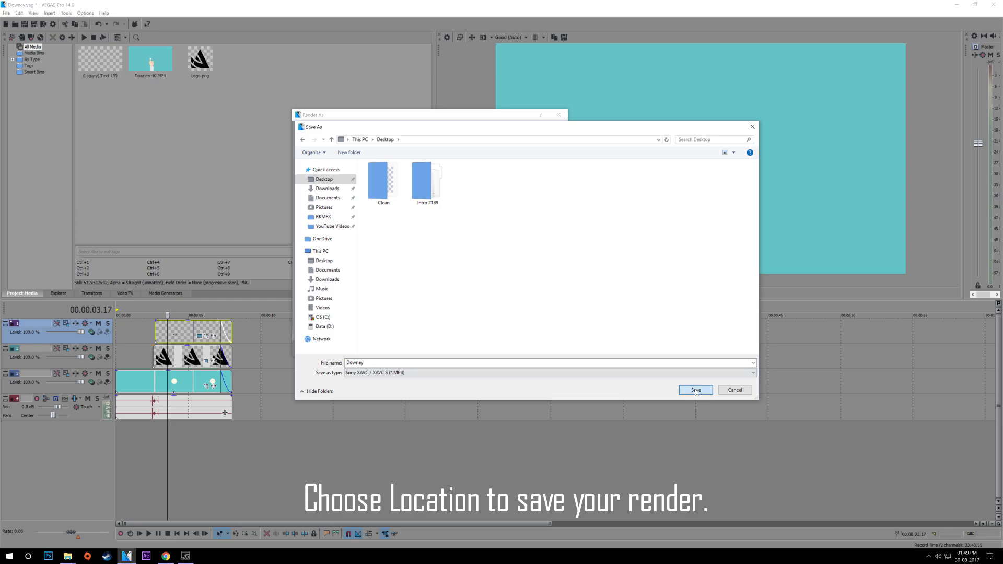
pyautogui.click(696, 389)
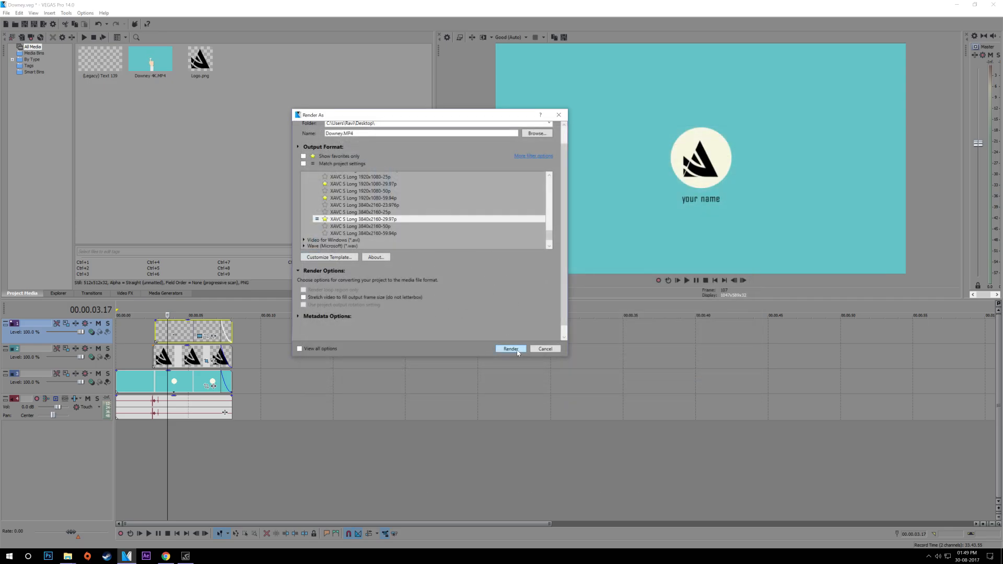
pyautogui.click(510, 349)
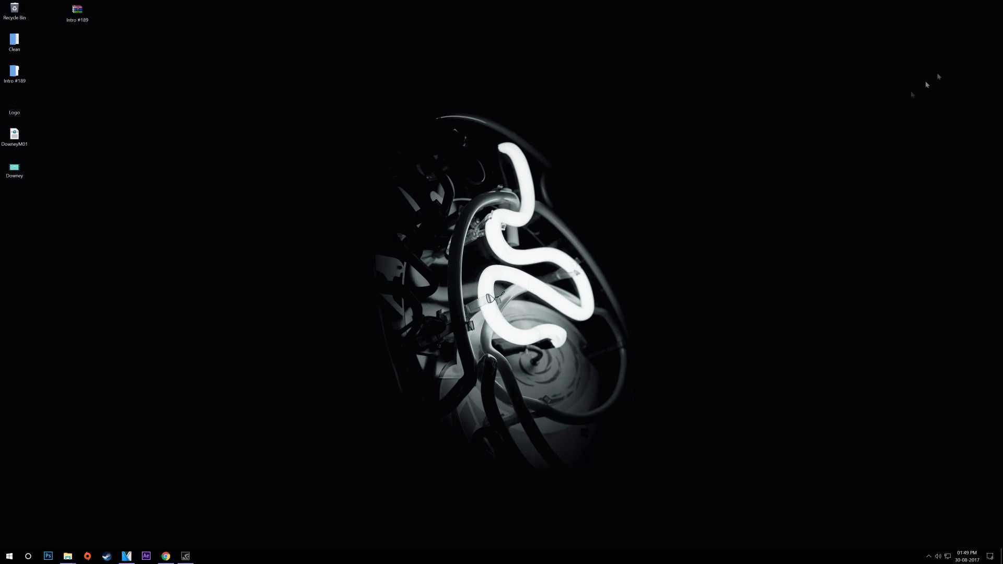
pyautogui.click(14, 167)
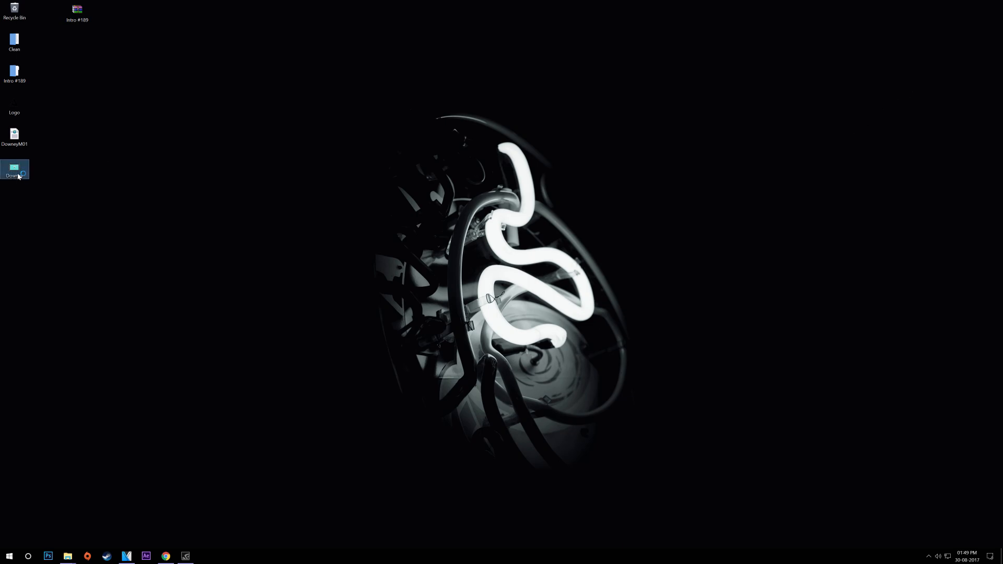
pyautogui.doubleClick(14, 168)
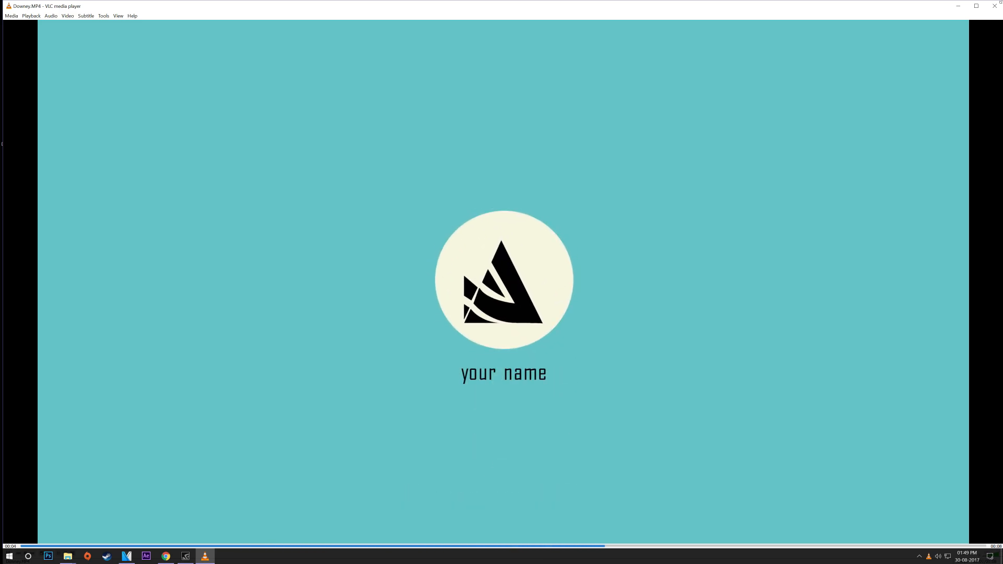
pyautogui.moveTo(993, 6)
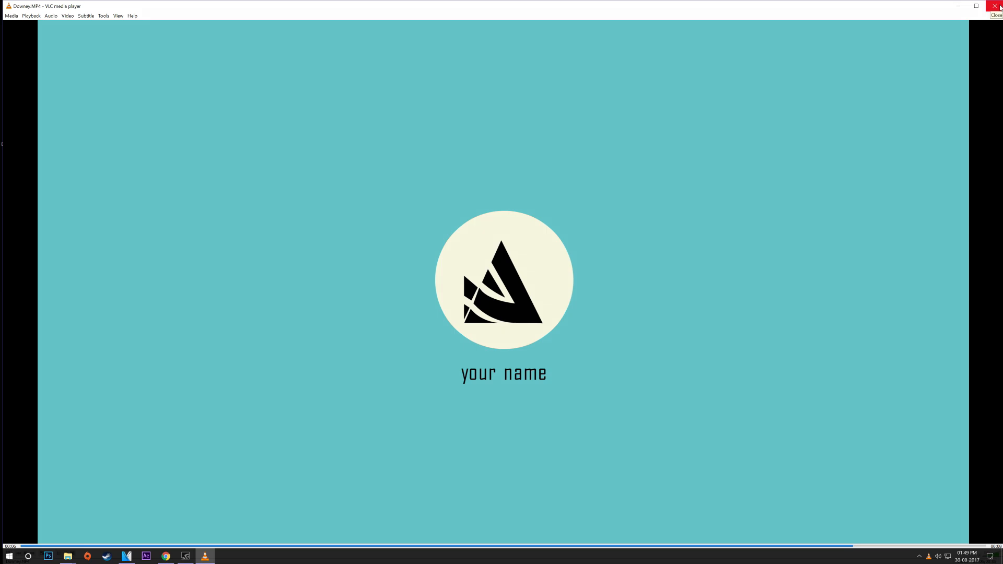